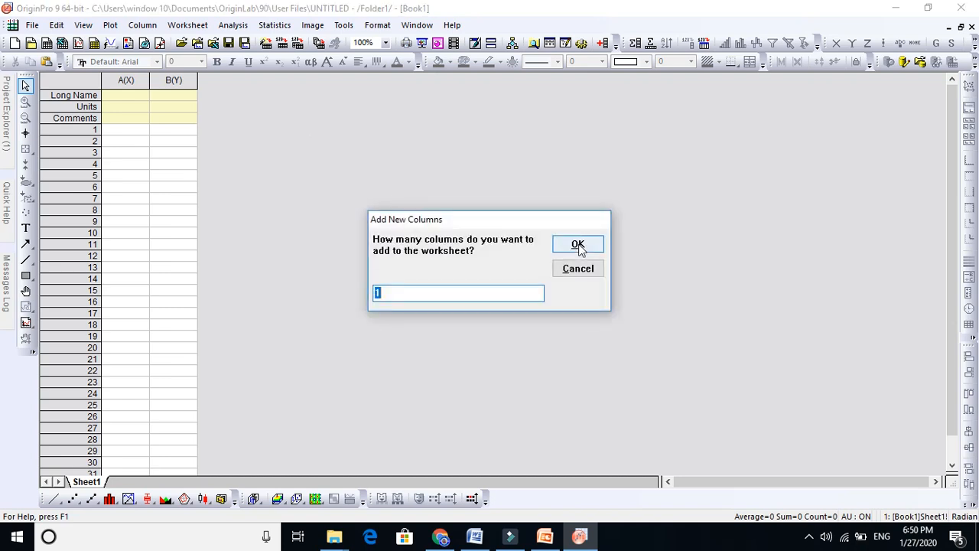
mouse_move(419, 253)
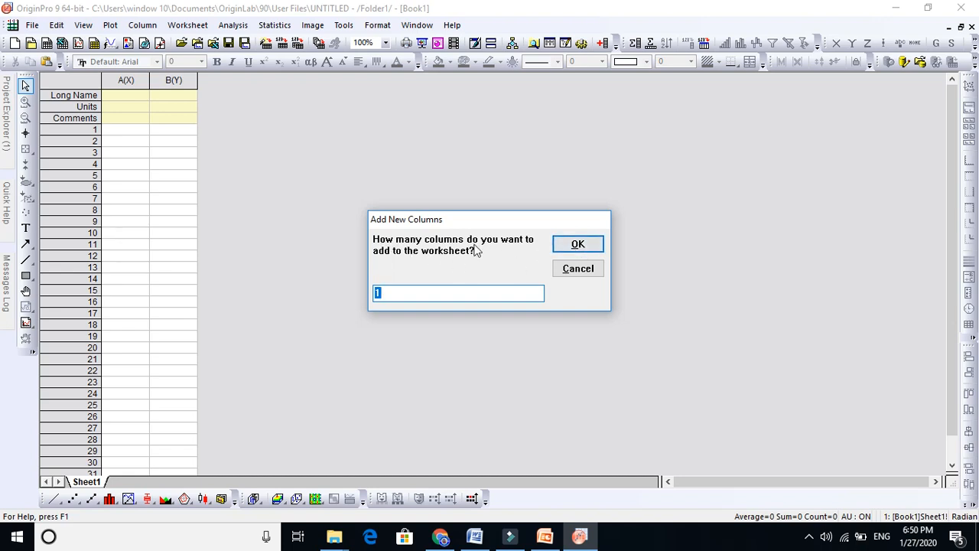
mouse_move(396, 298)
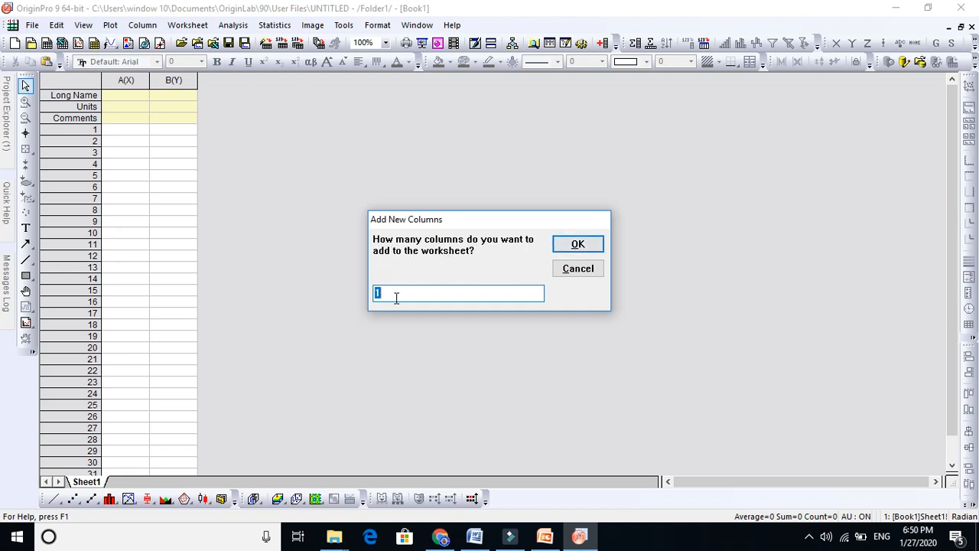
Add 10 new columns, C through L, and begin selecting them.
text(10)
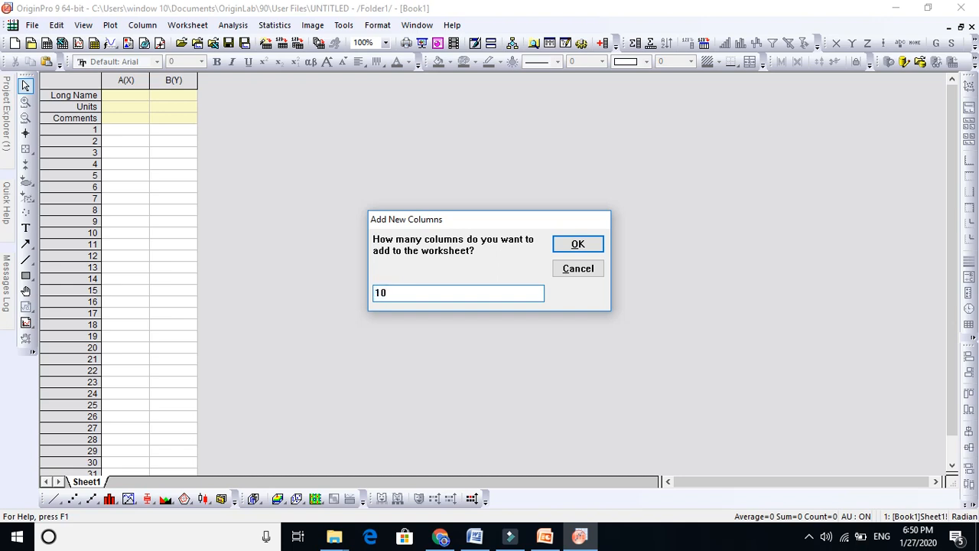
click(578, 243)
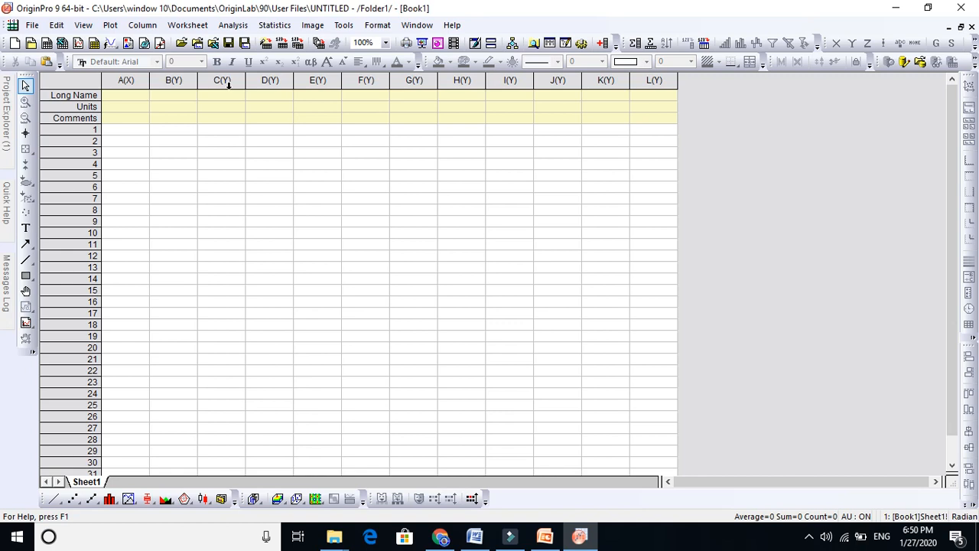
click(174, 80)
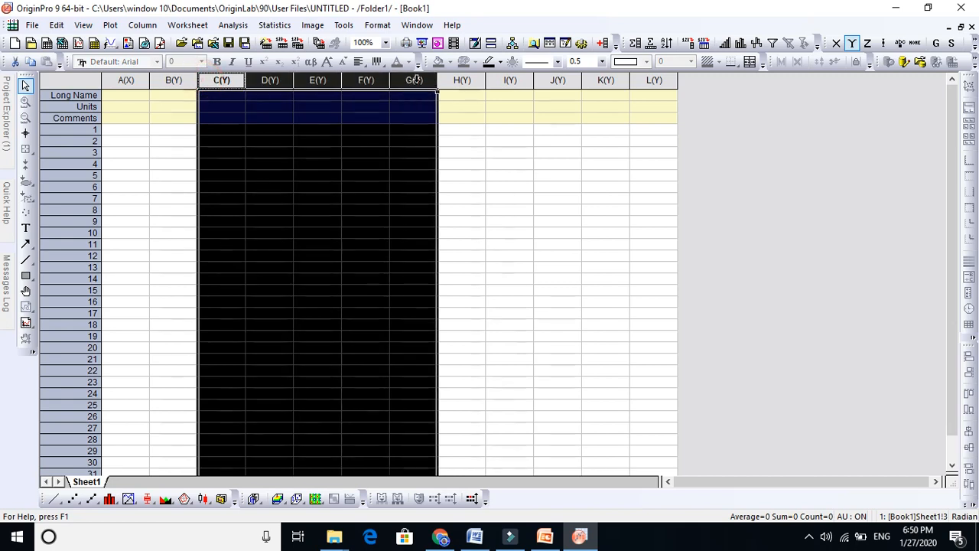
Delete the ten added columns and add 20 new columns after column B instead.
right_click(657, 81)
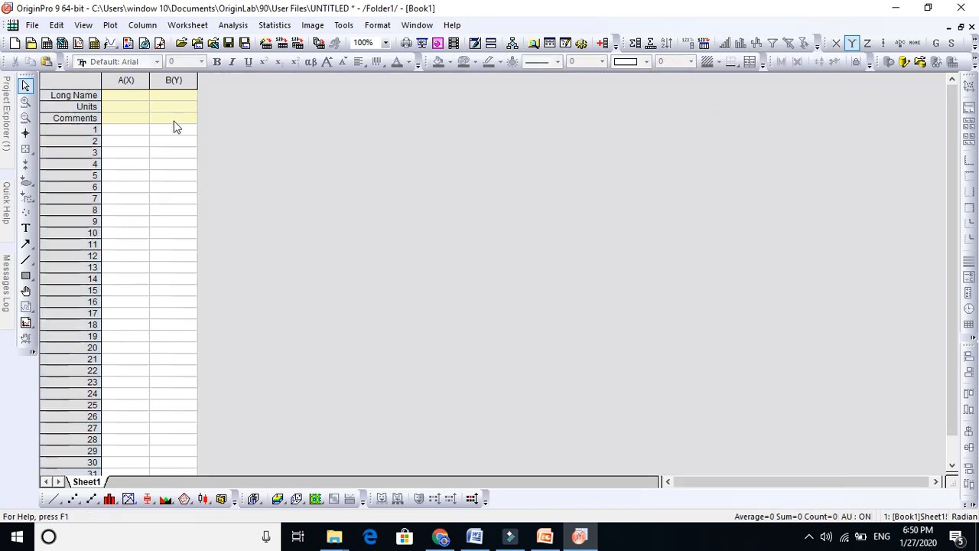
click(173, 81)
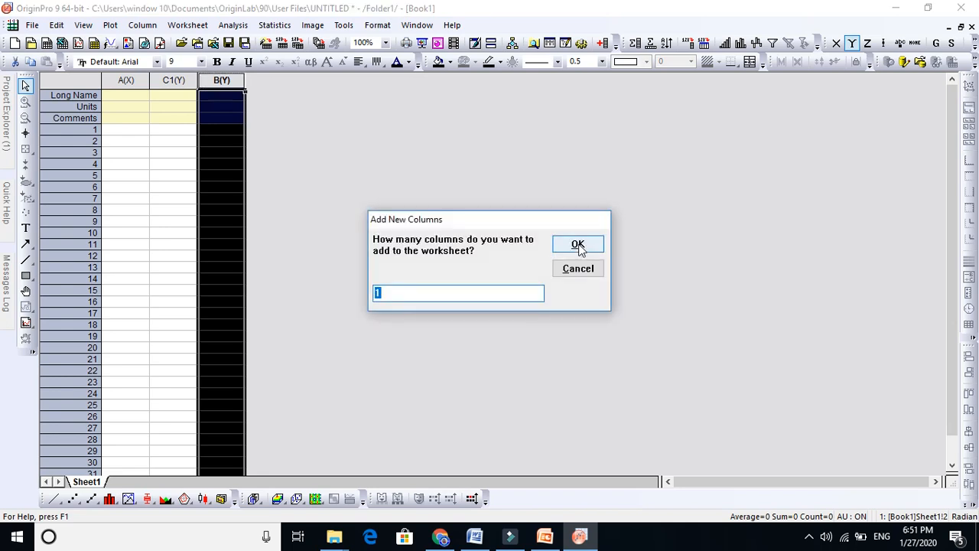
text(20)
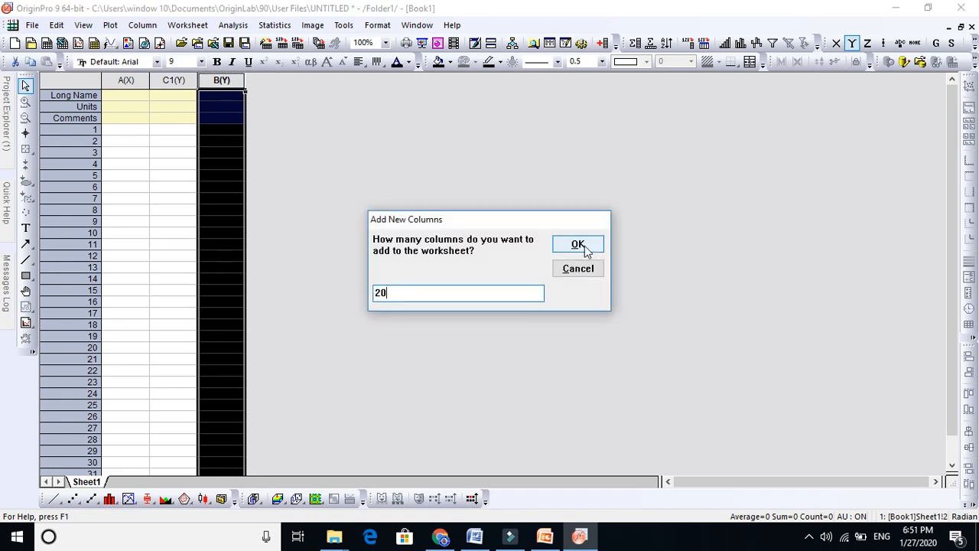
click(578, 244)
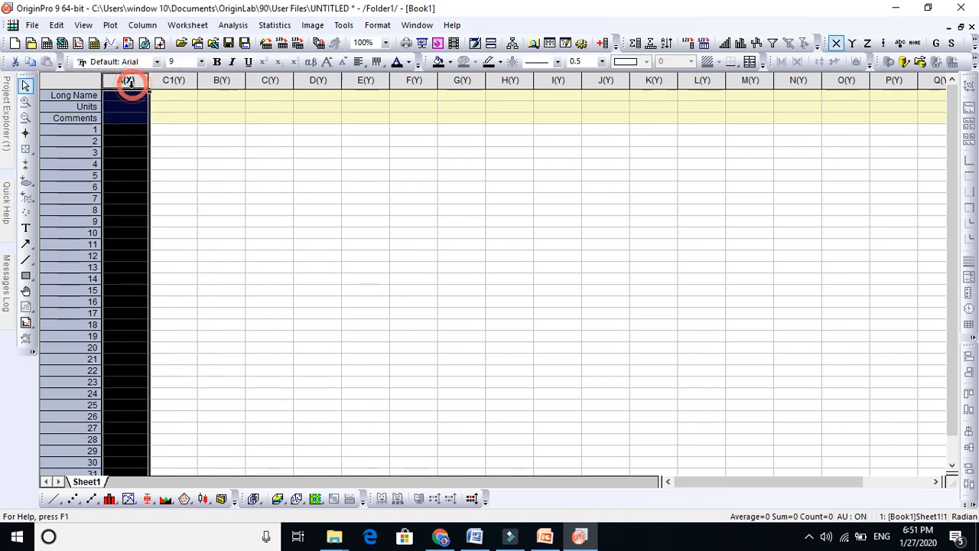
Set columns B, D, F and H as X so designations alternate A(X1), C1(Y1), B(X2) through H(X5).
click(174, 80)
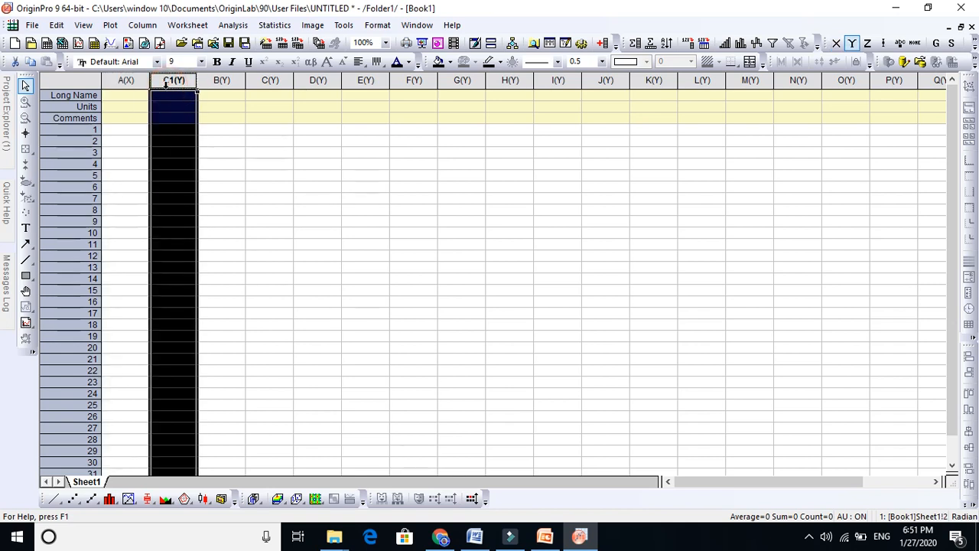
click(221, 80)
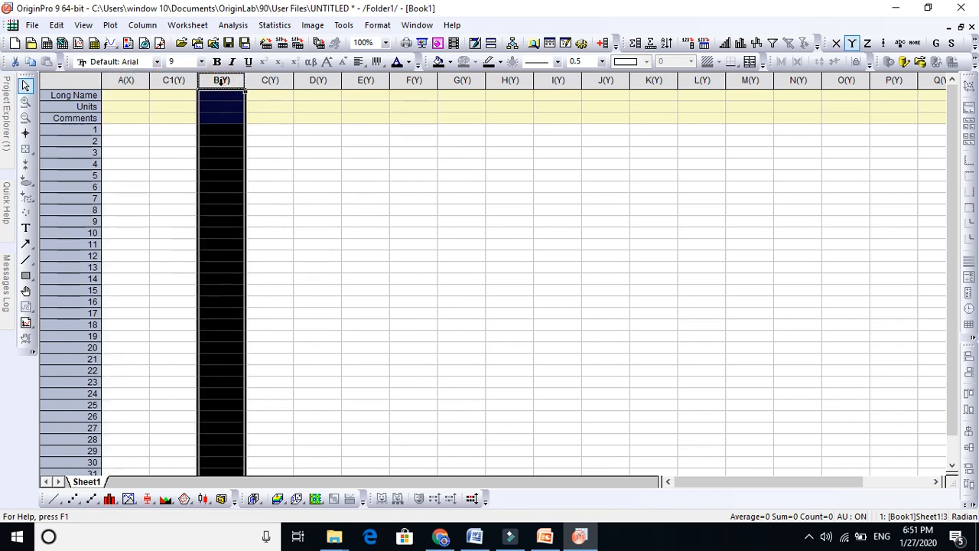
click(270, 80)
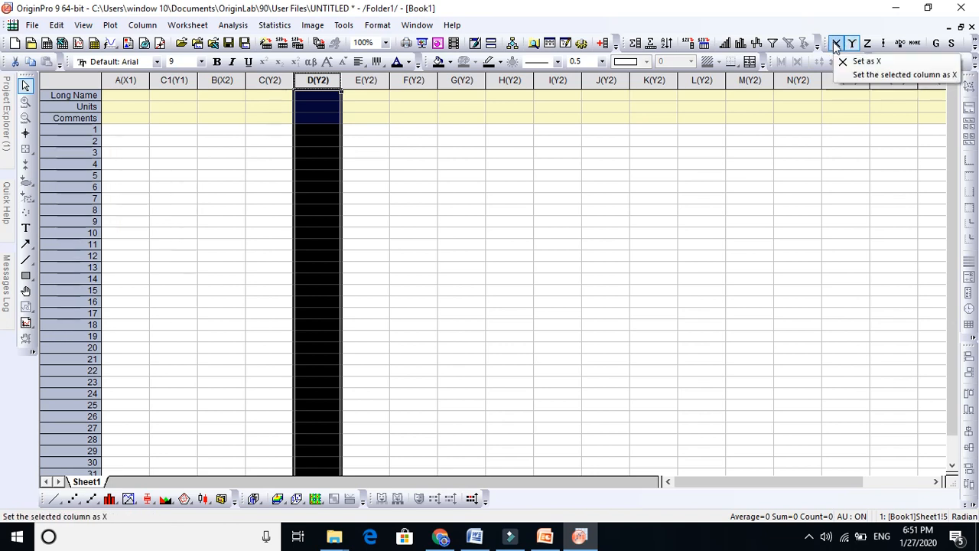
click(866, 62)
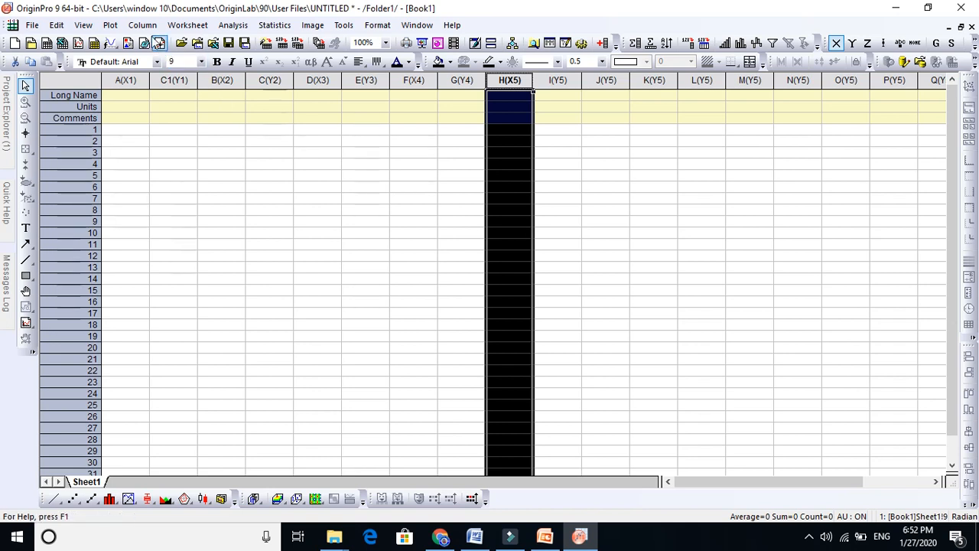
Append 30 more columns at the worksheet end via Add New Columns and scroll right to view them.
click(143, 25)
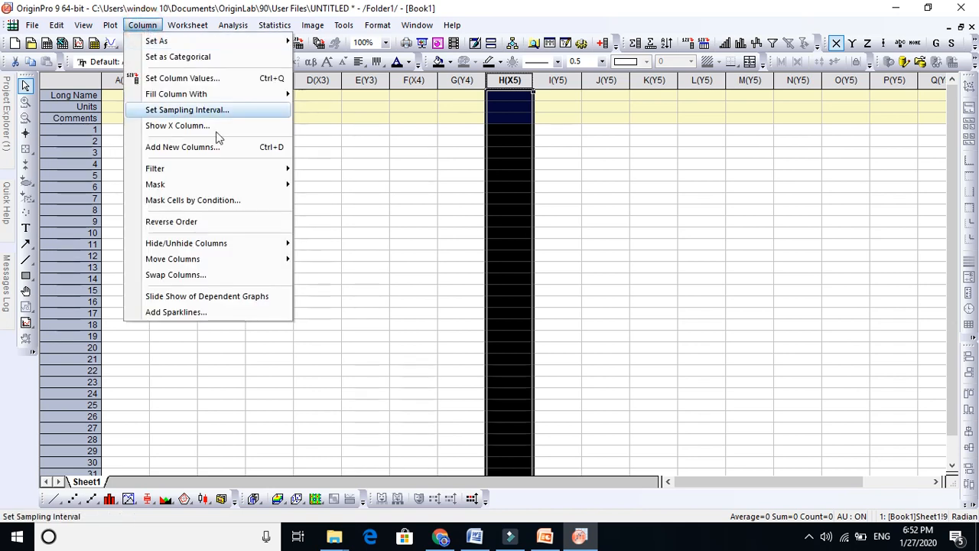
click(182, 147)
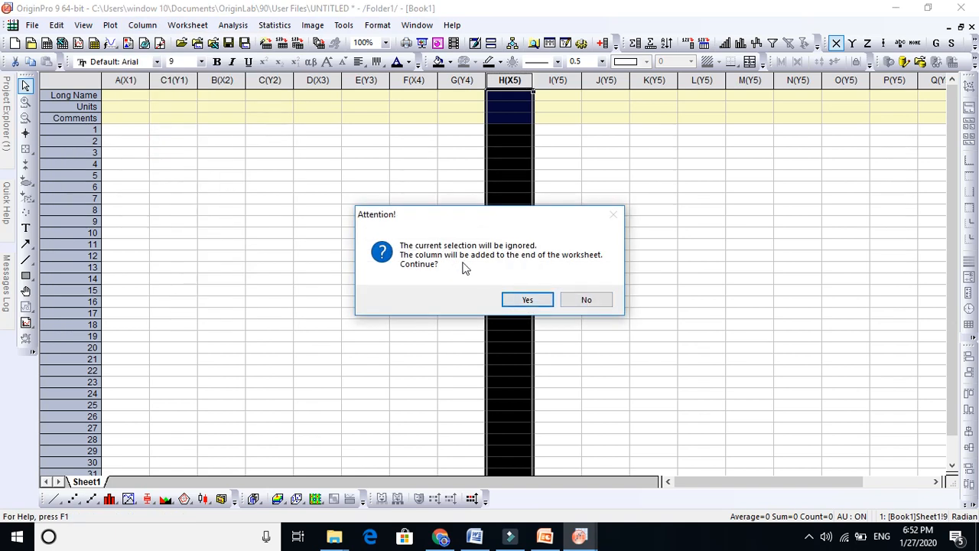
click(527, 299)
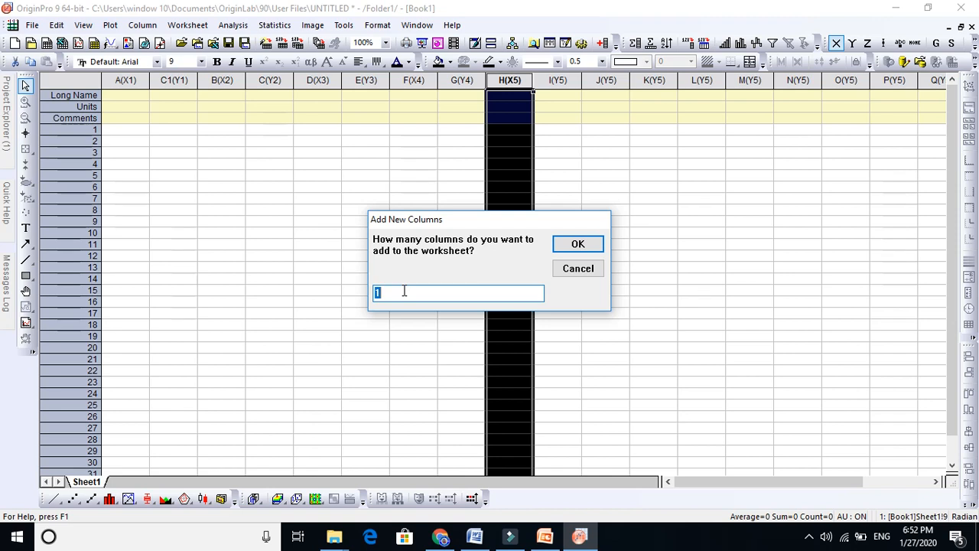
text(30)
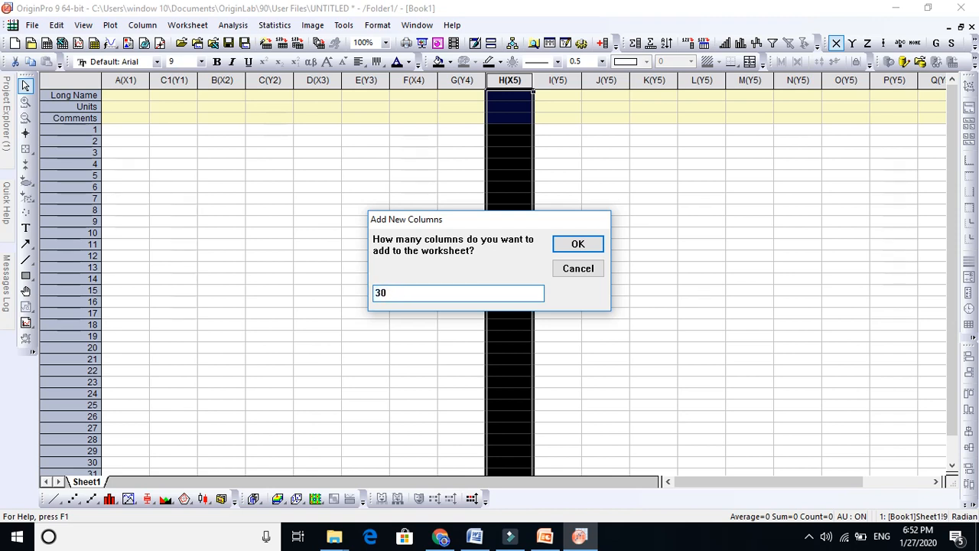
click(577, 244)
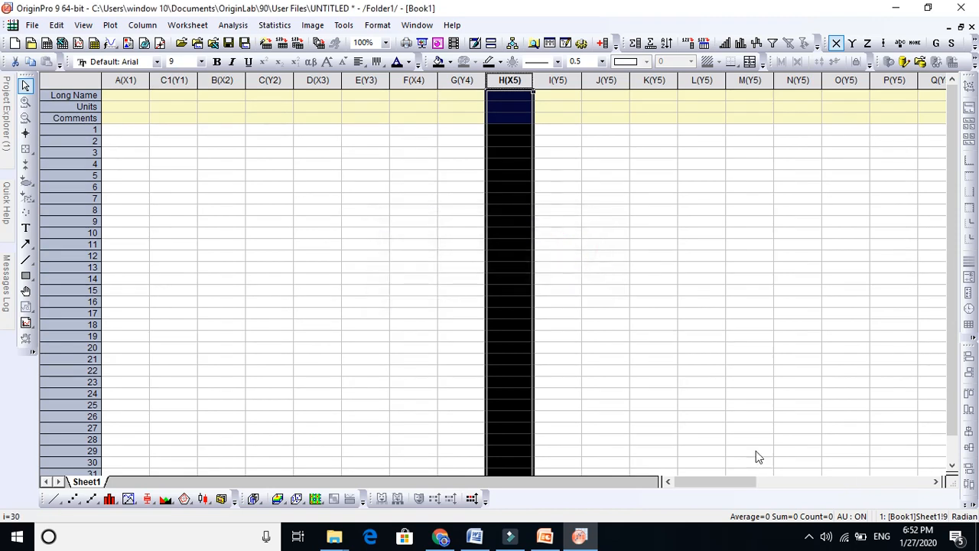
drag(711, 481, 803, 481)
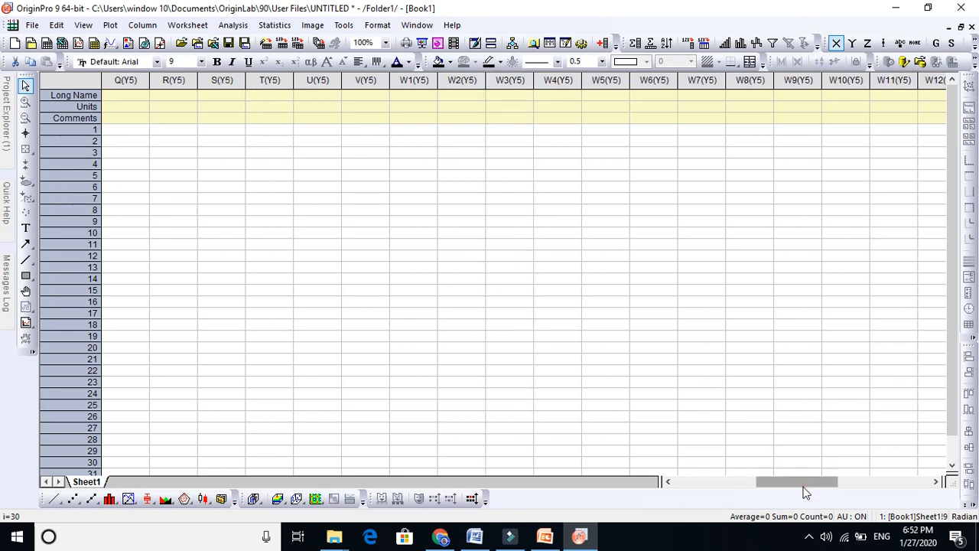